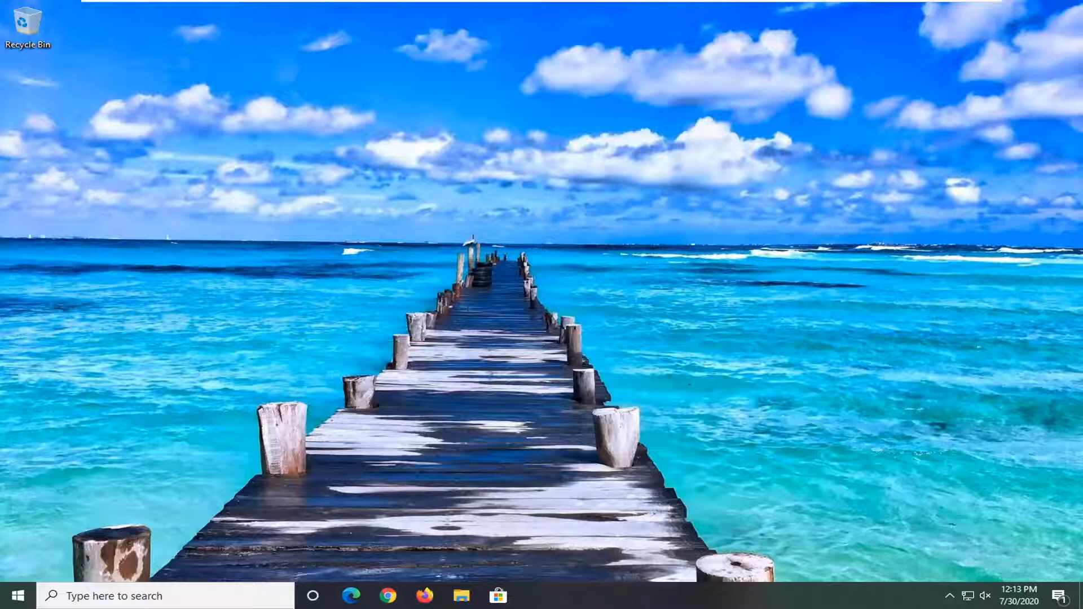
pyautogui.moveTo(230, 85)
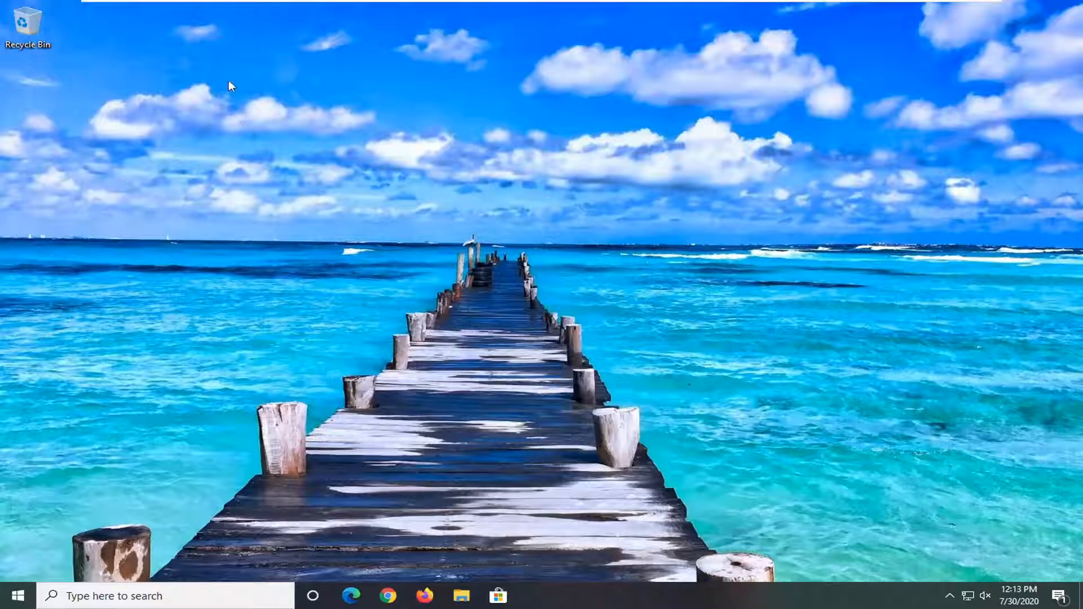
pyautogui.moveTo(404, 471)
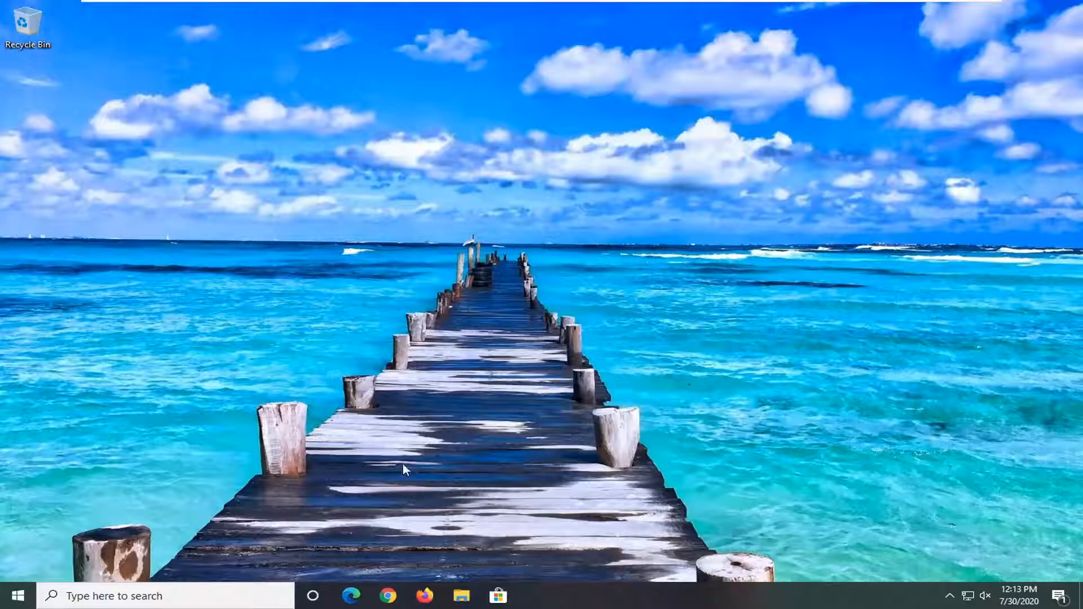
pyautogui.moveTo(413, 569)
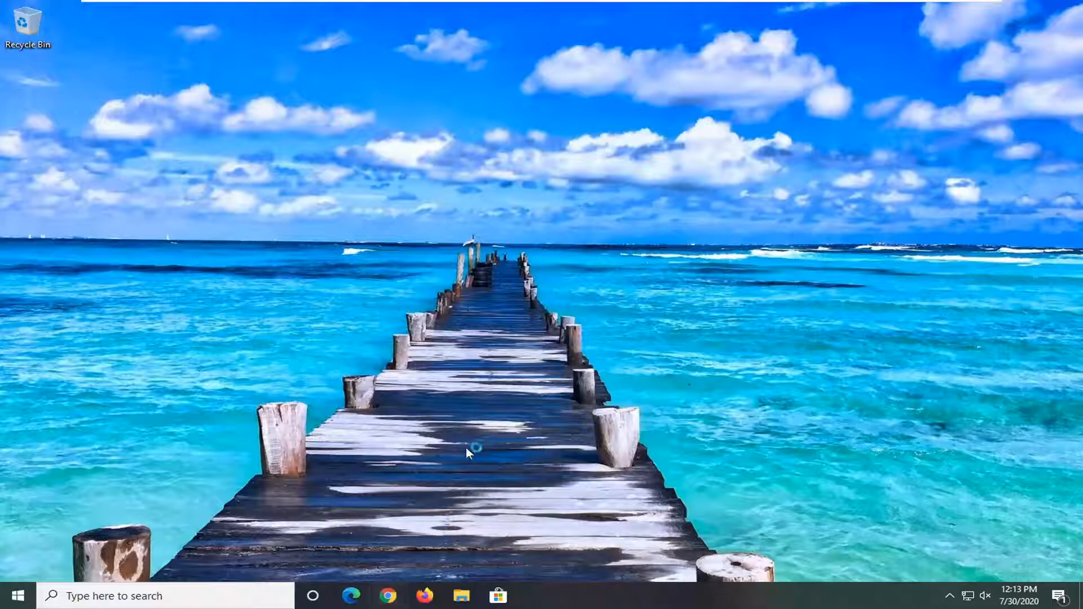
pyautogui.moveTo(536, 345)
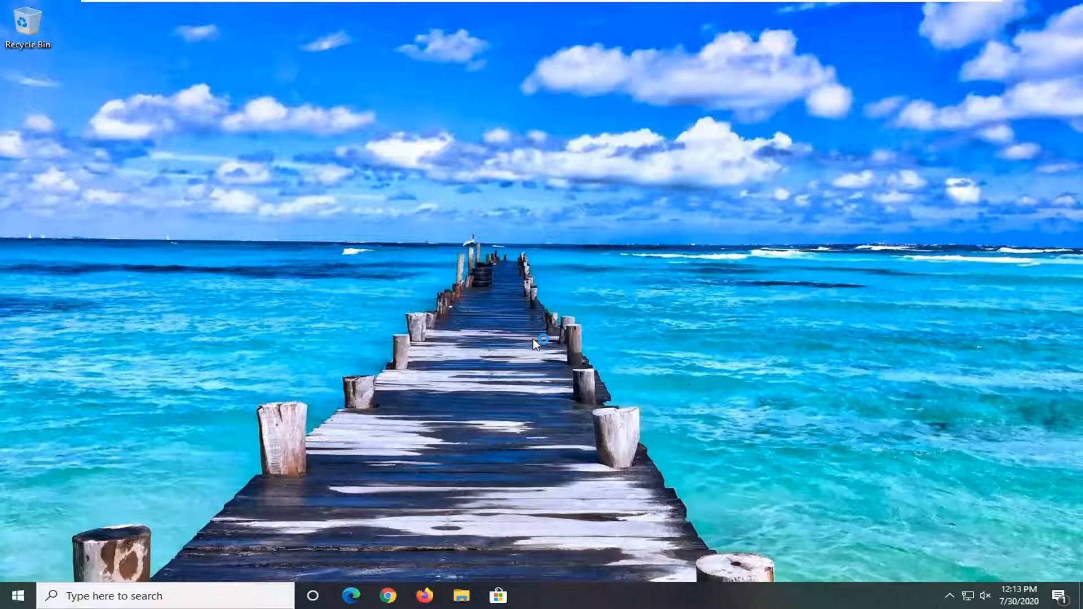
pyautogui.moveTo(435, 393)
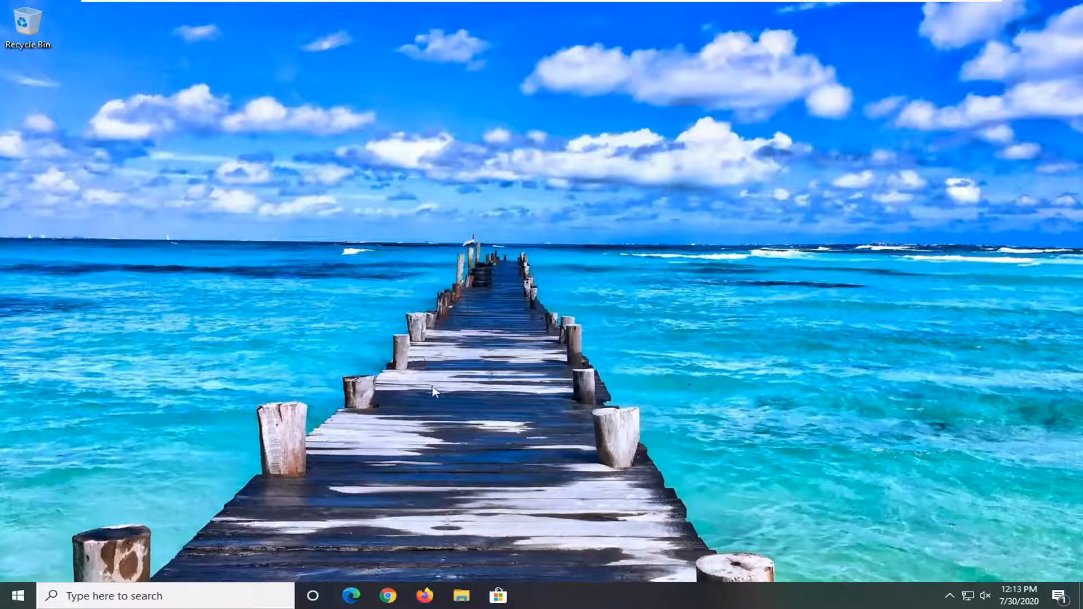
pyautogui.moveTo(594, 400)
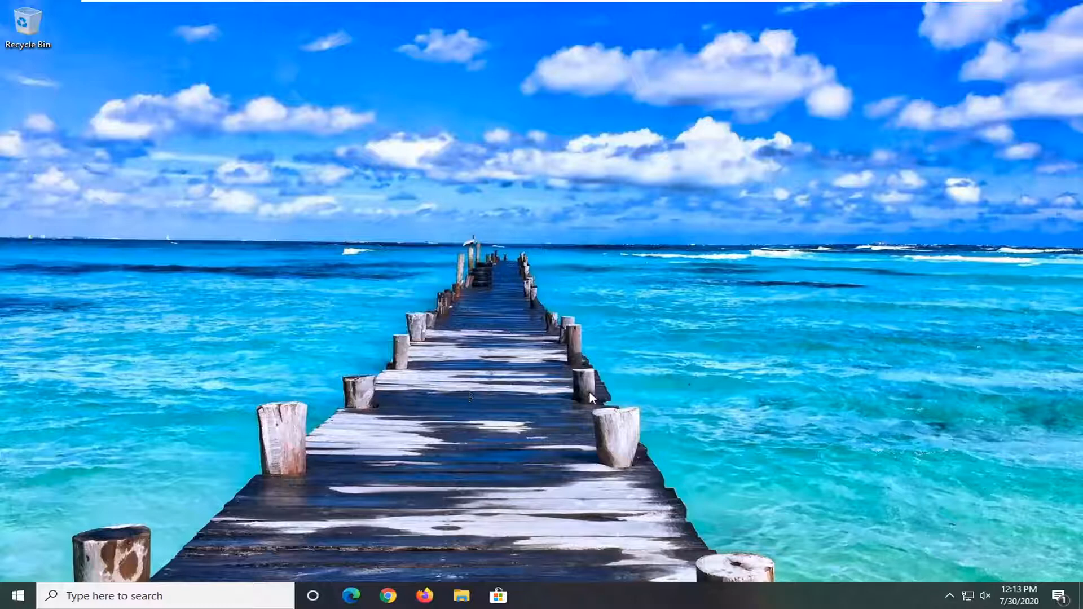
pyautogui.moveTo(533, 371)
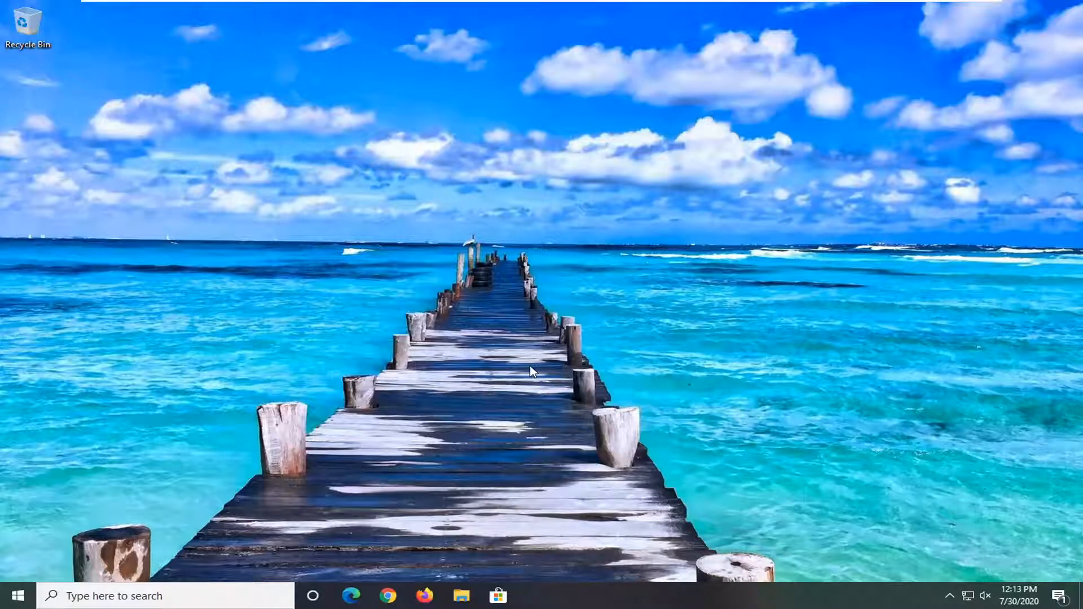
pyautogui.moveTo(532, 377)
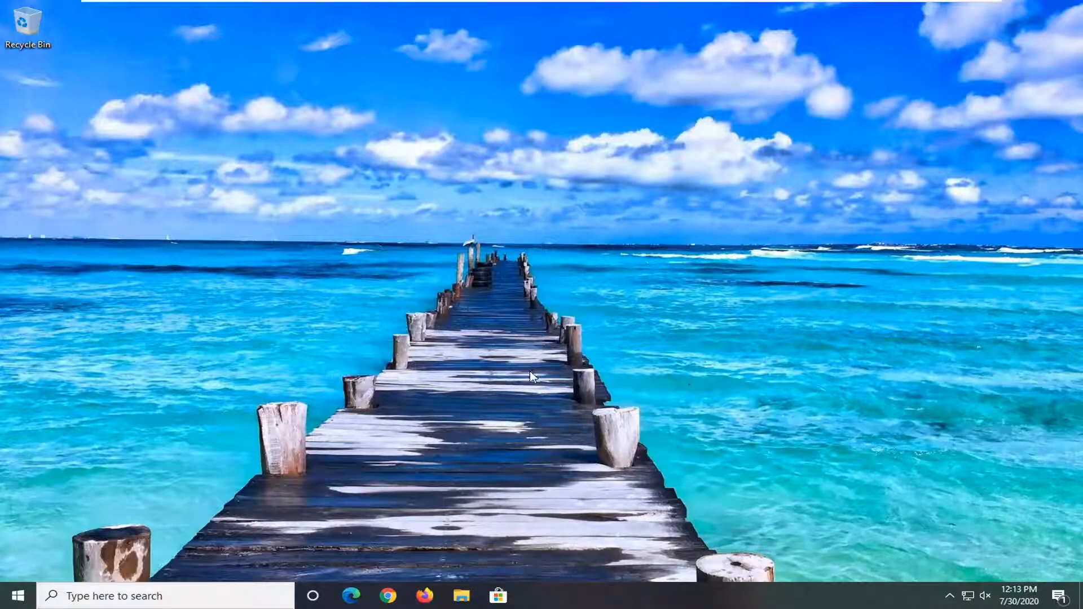
pyautogui.moveTo(527, 382)
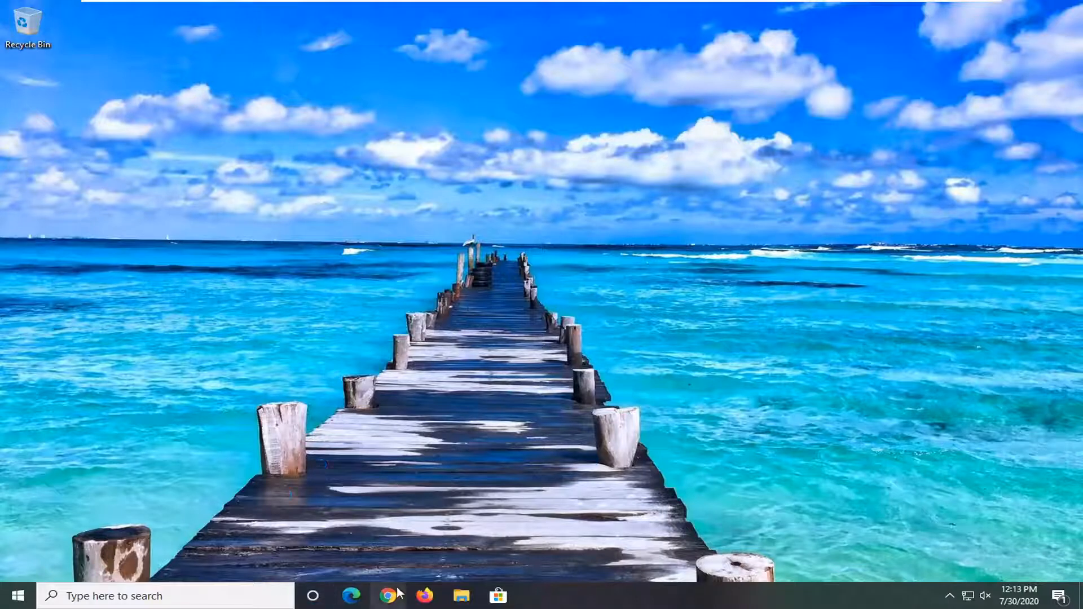
pyautogui.moveTo(503, 433)
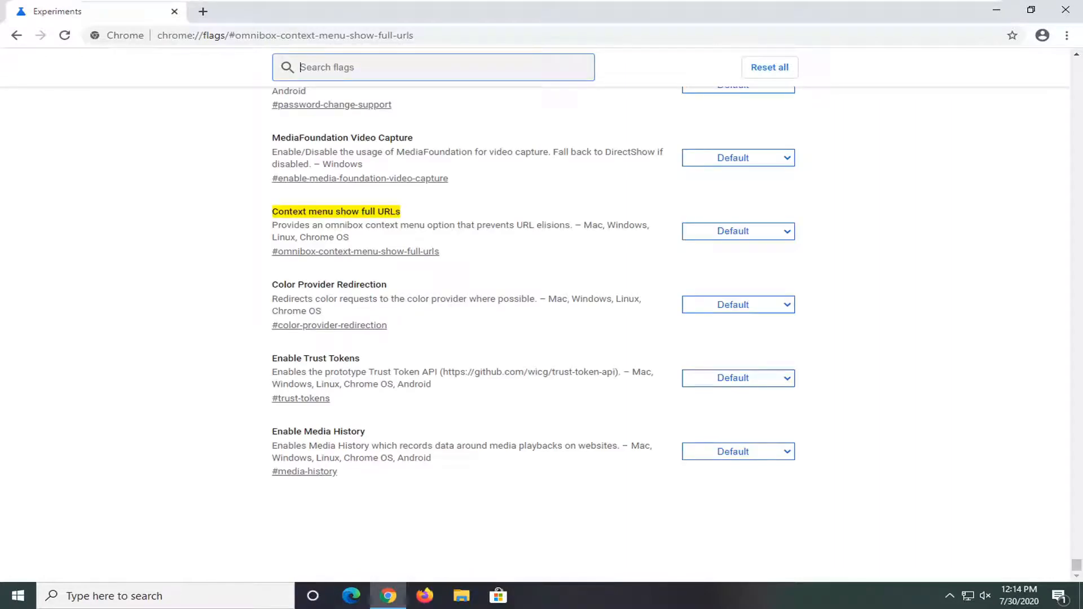
pyautogui.moveTo(284, 205)
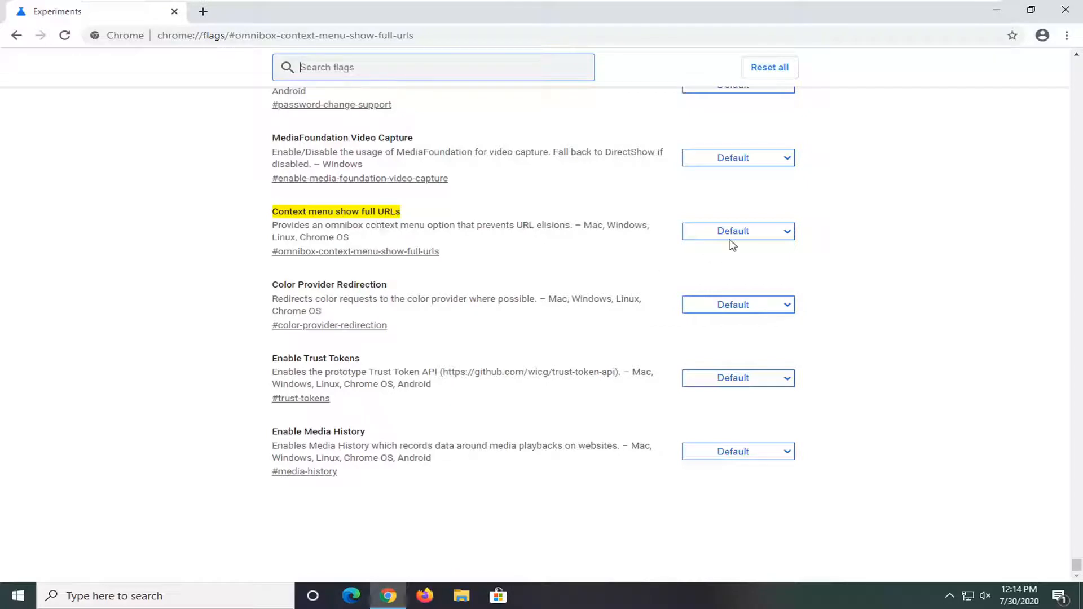
# Switch 'Context menu show full URLs' from Disabled to Enabled and relaunch Chrome
pyautogui.click(737, 230)
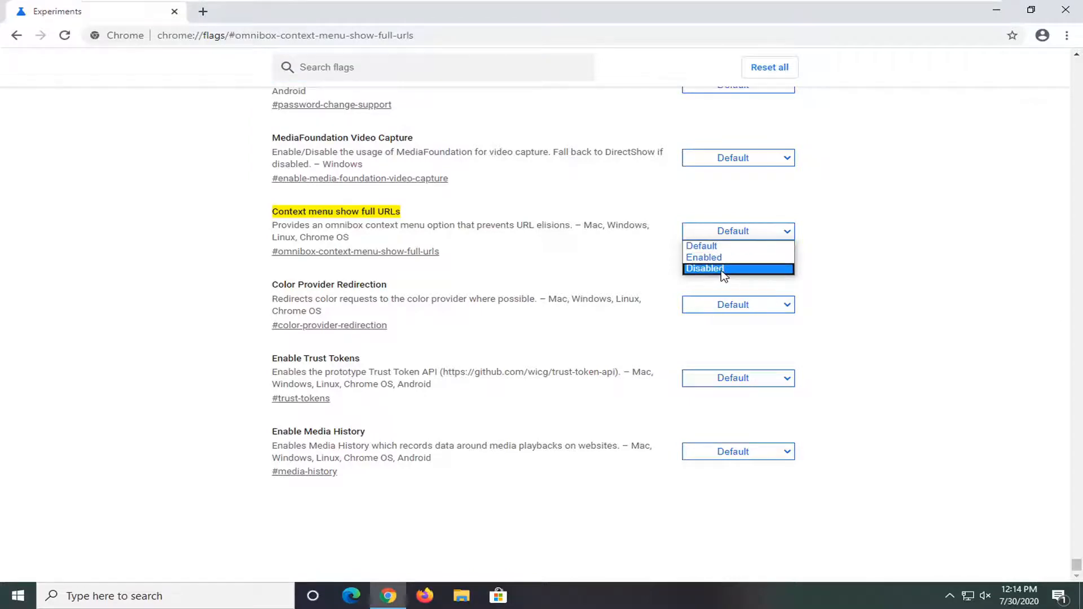
pyautogui.click(705, 269)
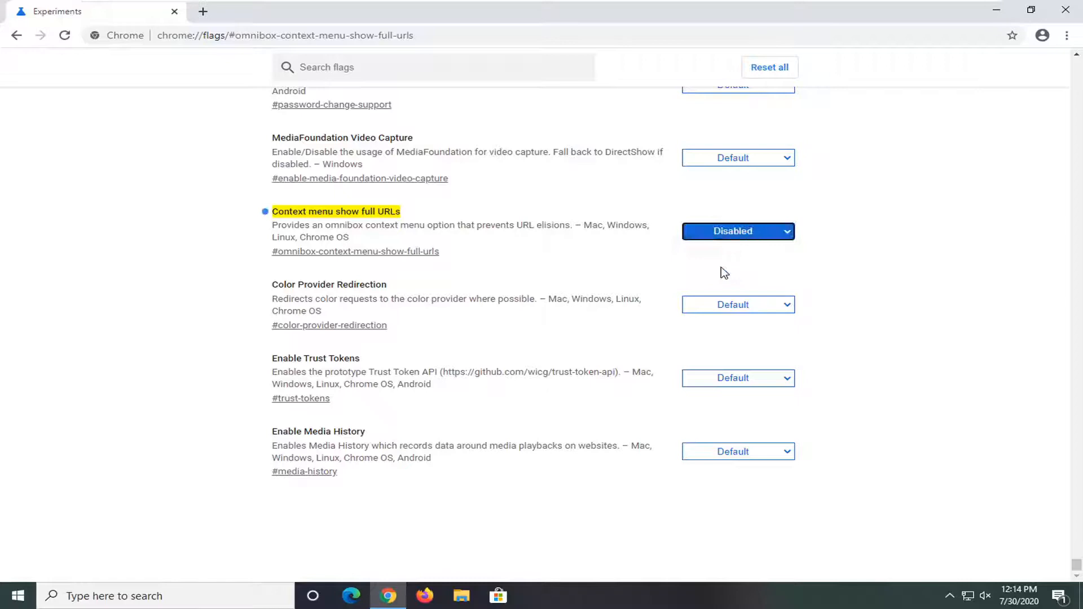
pyautogui.click(737, 230)
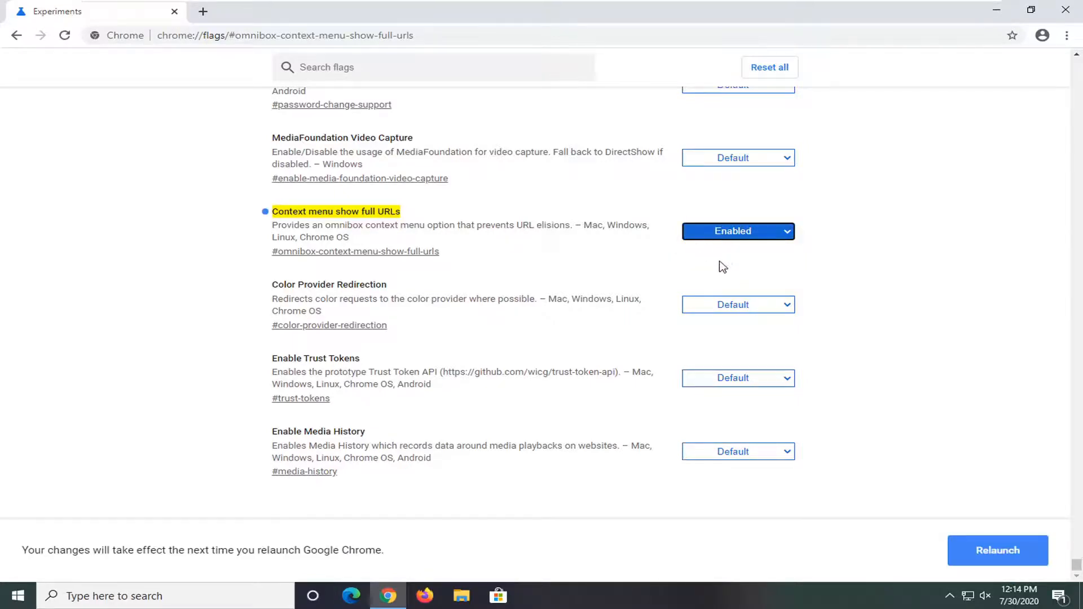
pyautogui.click(738, 232)
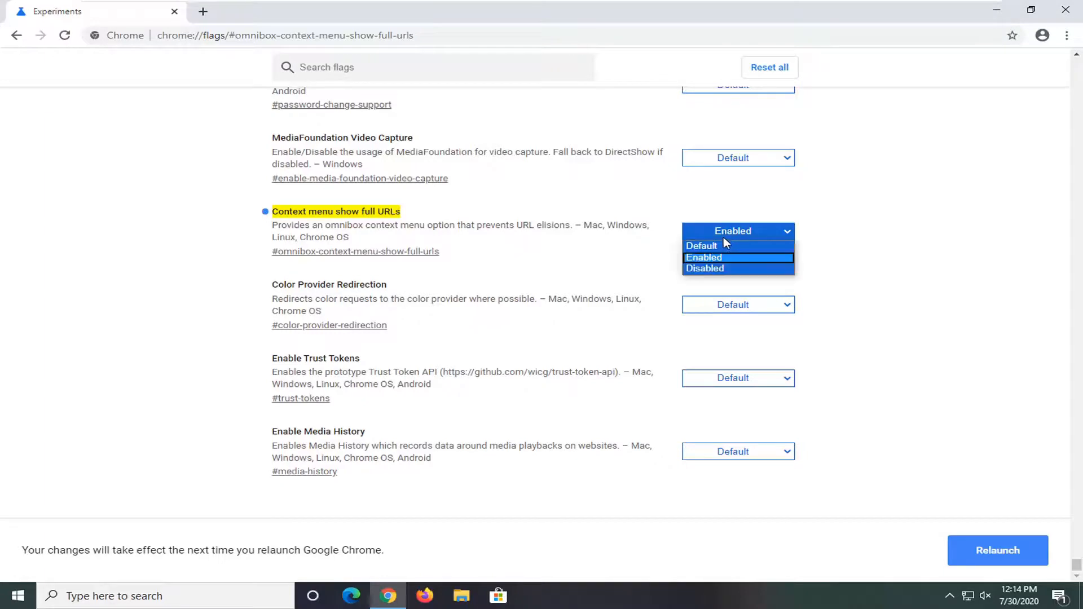
pyautogui.click(703, 257)
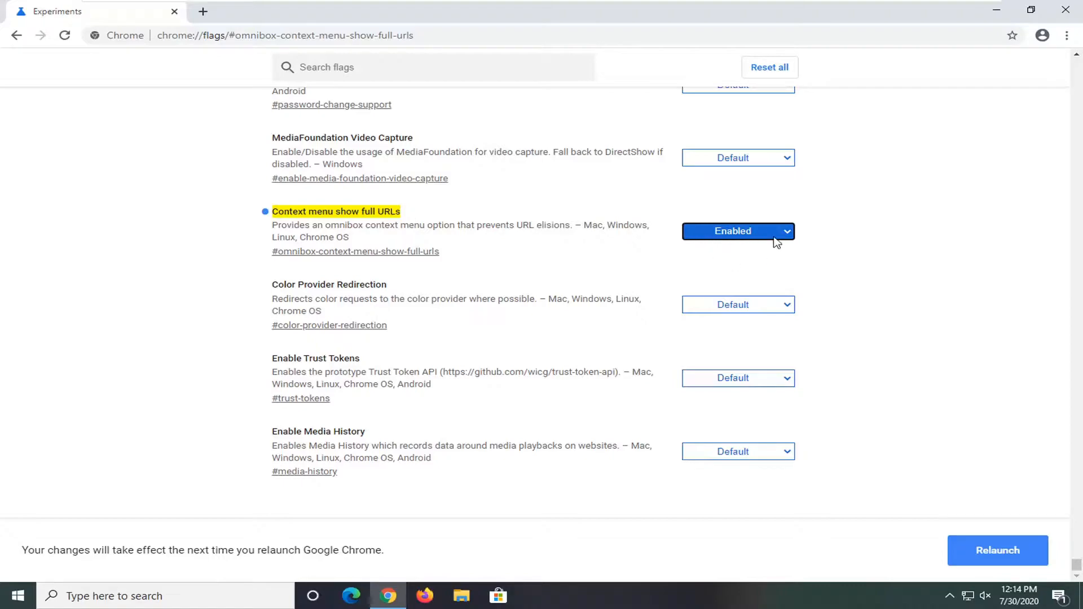
pyautogui.click(997, 551)
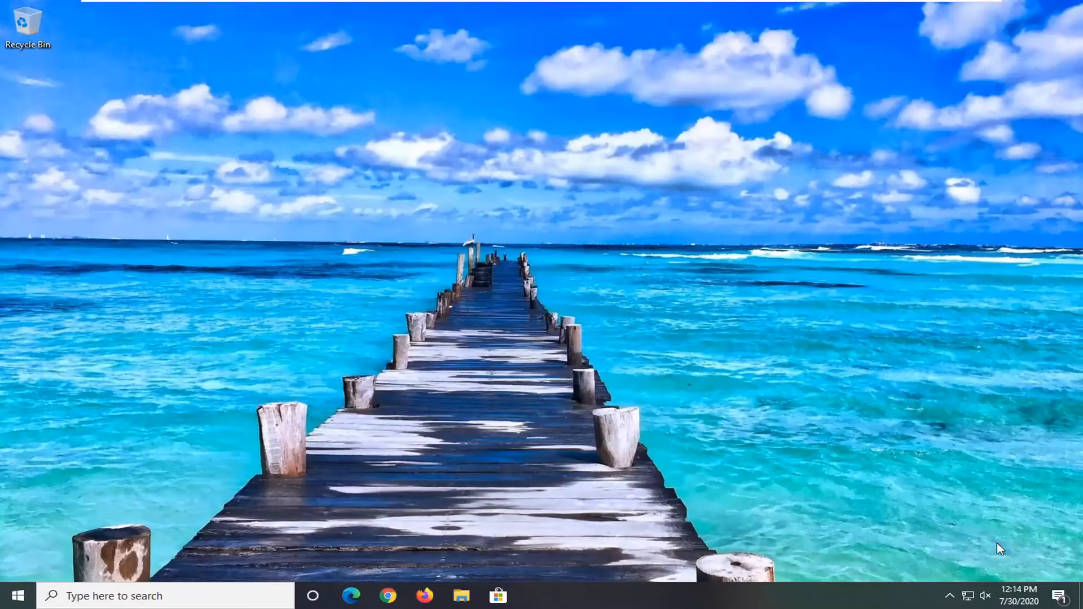